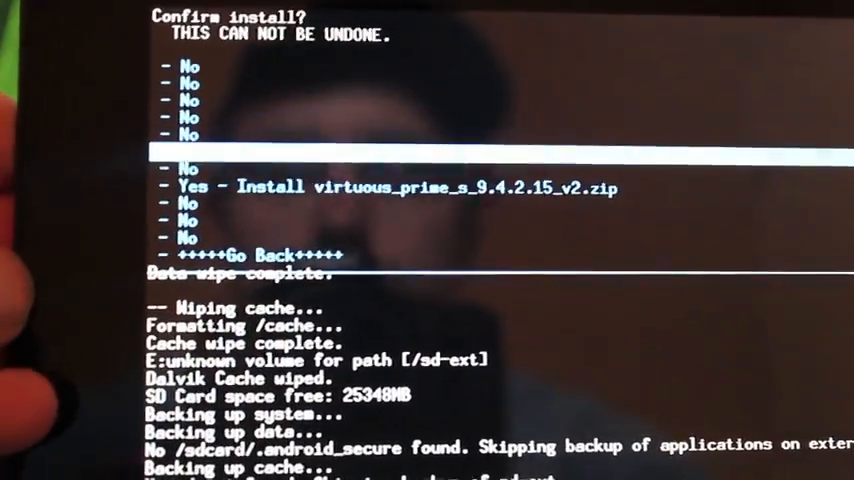
# Confirm 'Yes - Install virtuous_prime_s_9.4.2.15_v2.zip' to launch the Aroma Installer
pyautogui.click(390, 187)
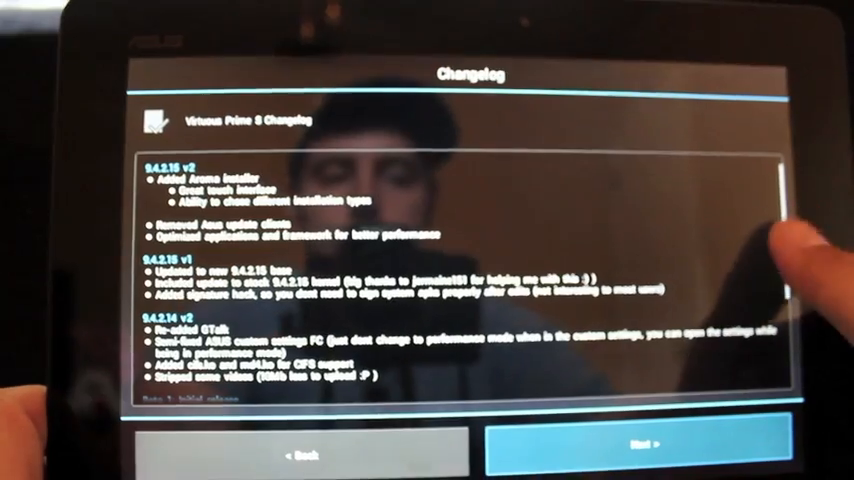
pyautogui.scroll(-3)
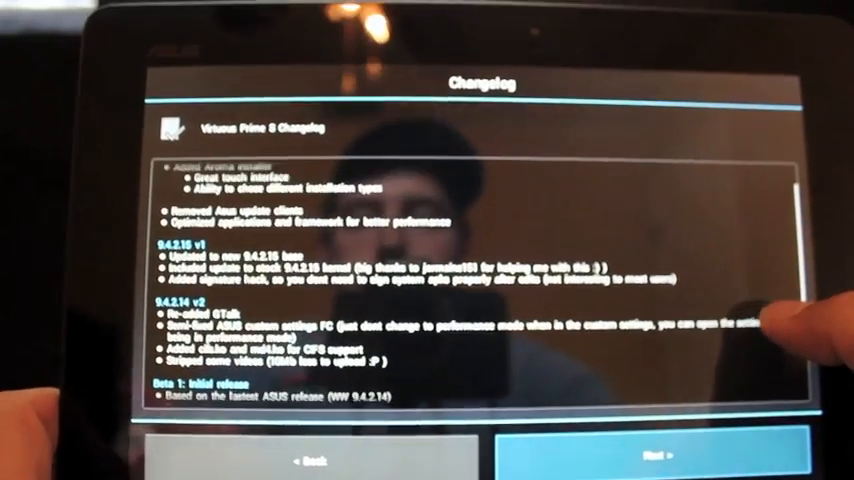